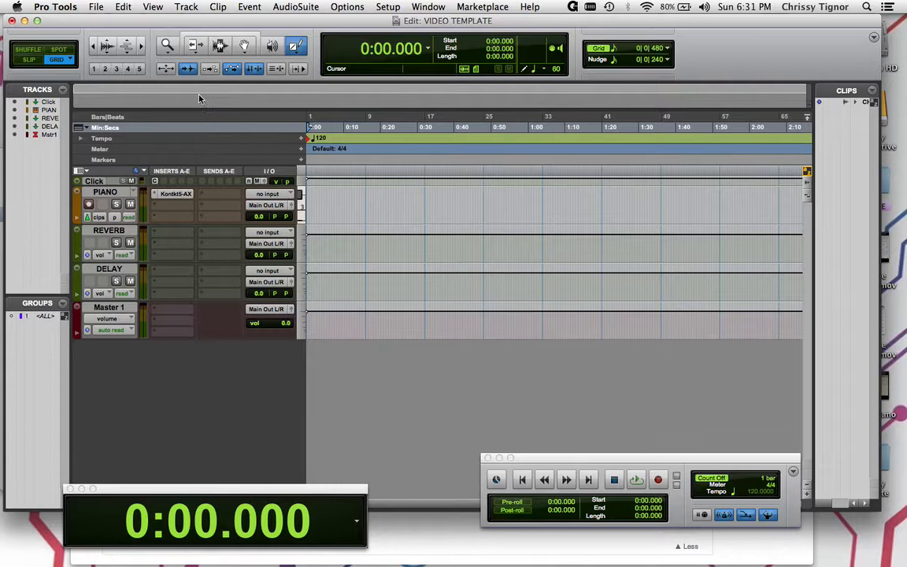
Step: Choose CHEETAH.mov from the Desktop as the video to import
{"action": "left_click", "coordinate": [96, 6]}
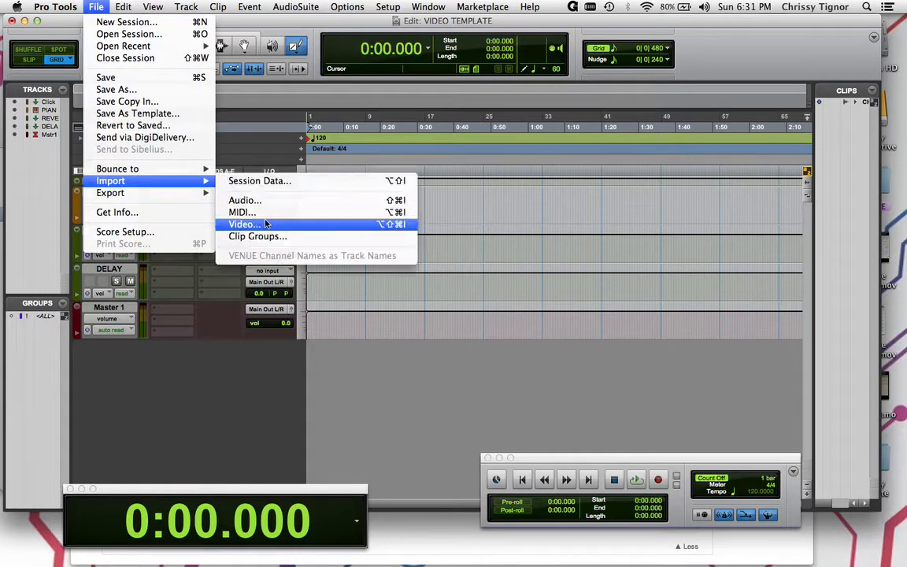
{"action": "left_click", "coordinate": [244, 224]}
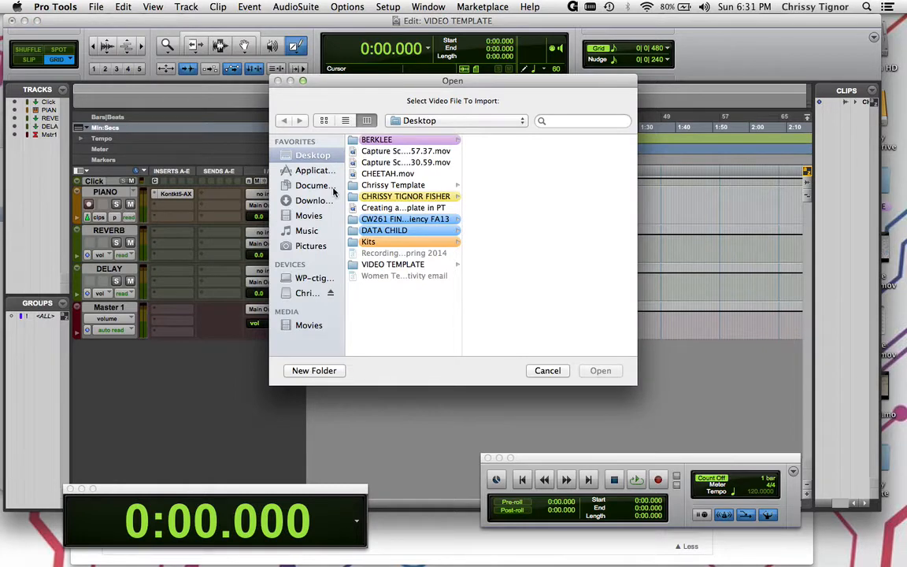
{"action": "left_click", "coordinate": [387, 173]}
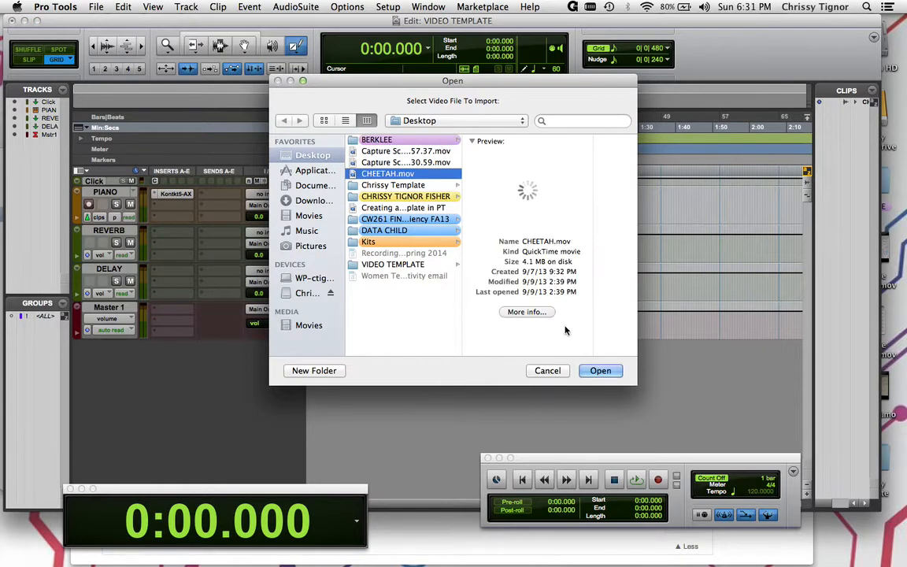
{"action": "left_click", "coordinate": [600, 370]}
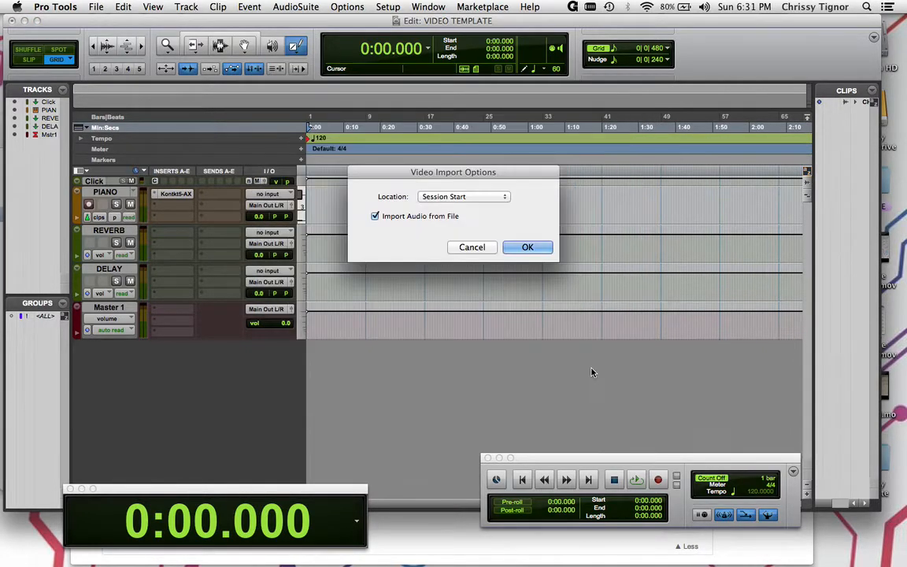
{"action": "mouse_move", "coordinate": [548, 217]}
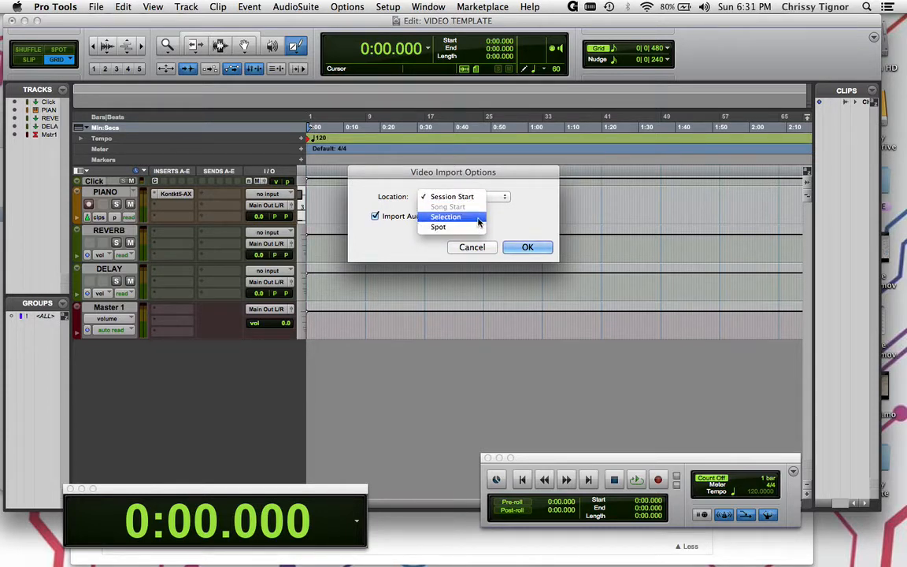
{"action": "mouse_move", "coordinate": [461, 197]}
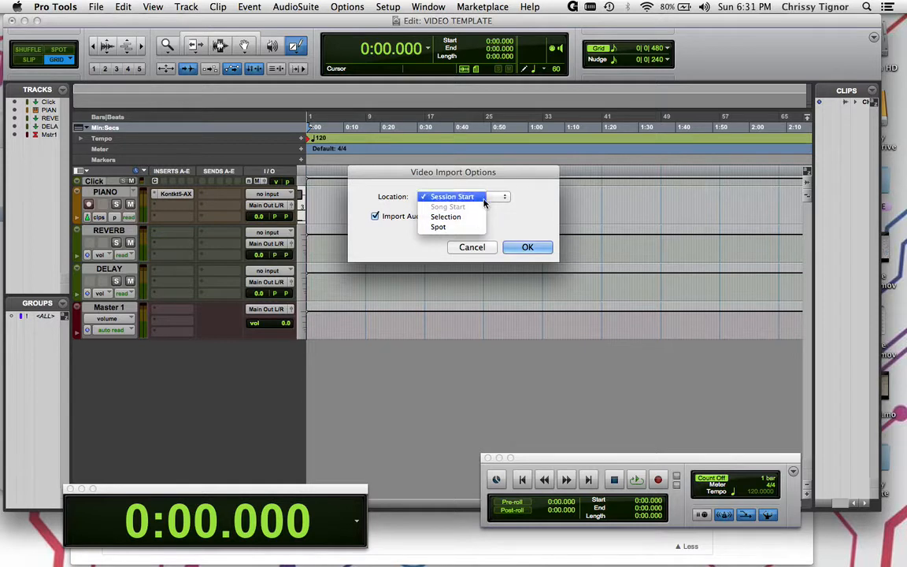
Step: Import the CHEETAH video at Session Start, skipping its audio
{"action": "left_click", "coordinate": [453, 196]}
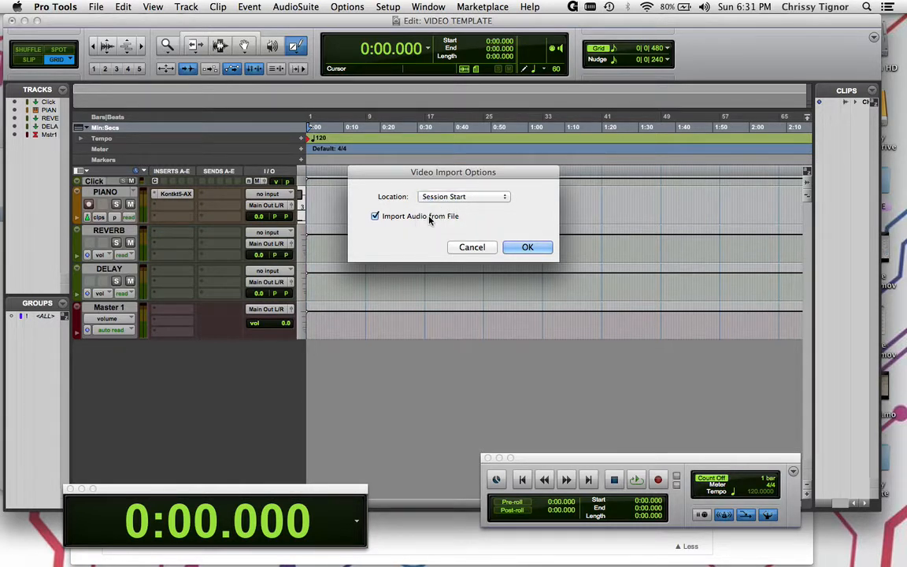
{"action": "left_click", "coordinate": [375, 215]}
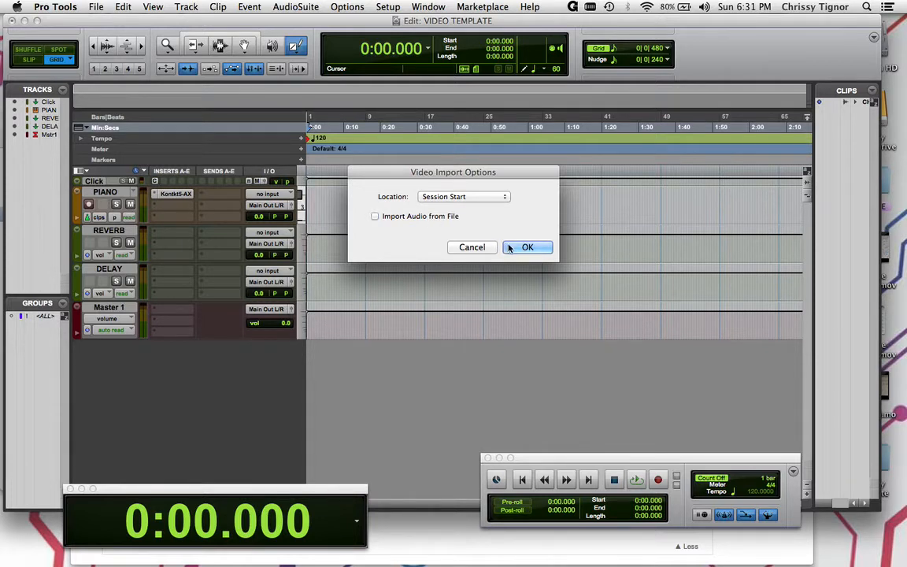
{"action": "left_click", "coordinate": [528, 247]}
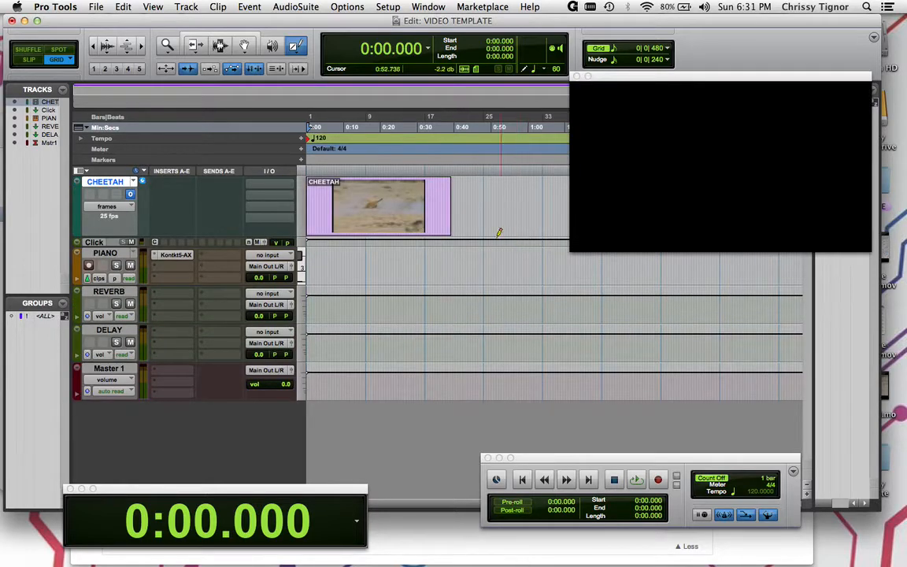
{"action": "left_click", "coordinate": [408, 224]}
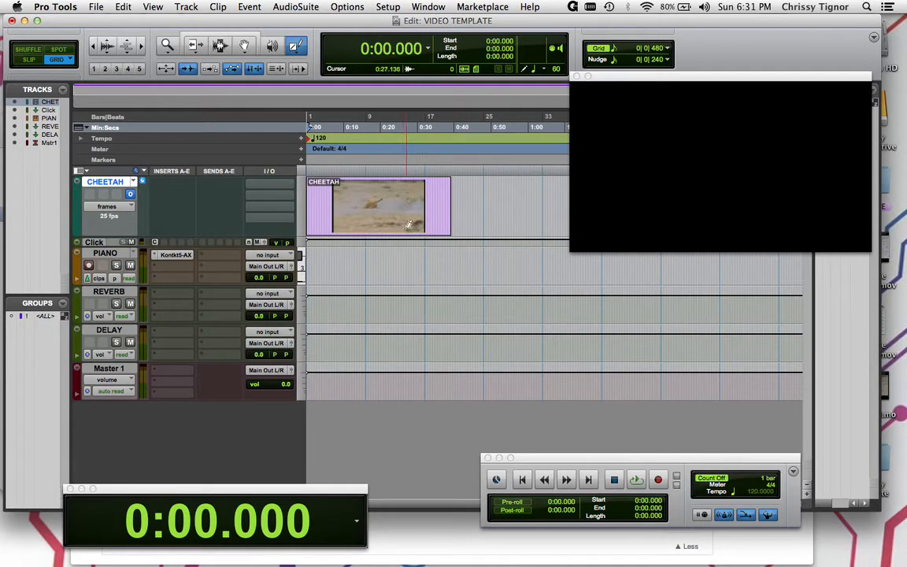
{"action": "left_click", "coordinate": [636, 478]}
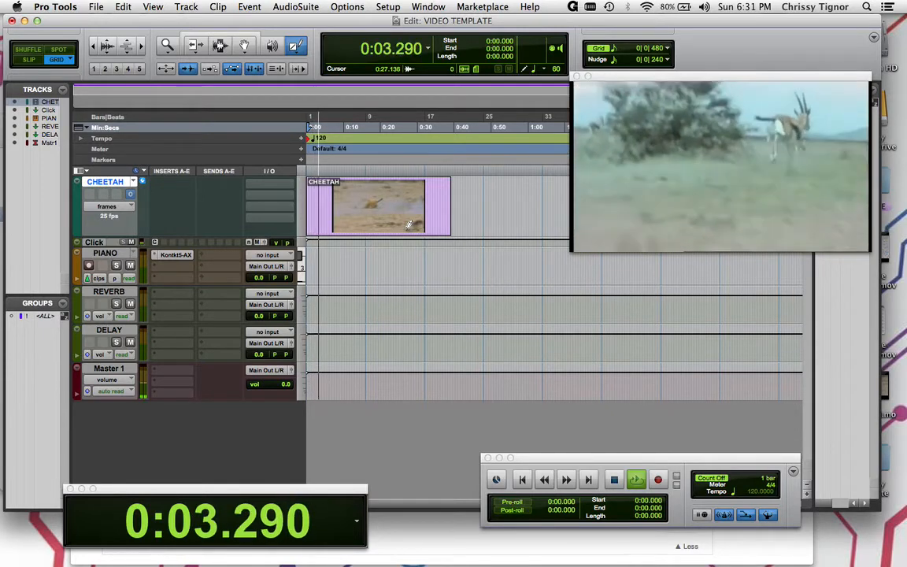
{"action": "left_click", "coordinate": [614, 479]}
{"action": "type", "text": "AT"}
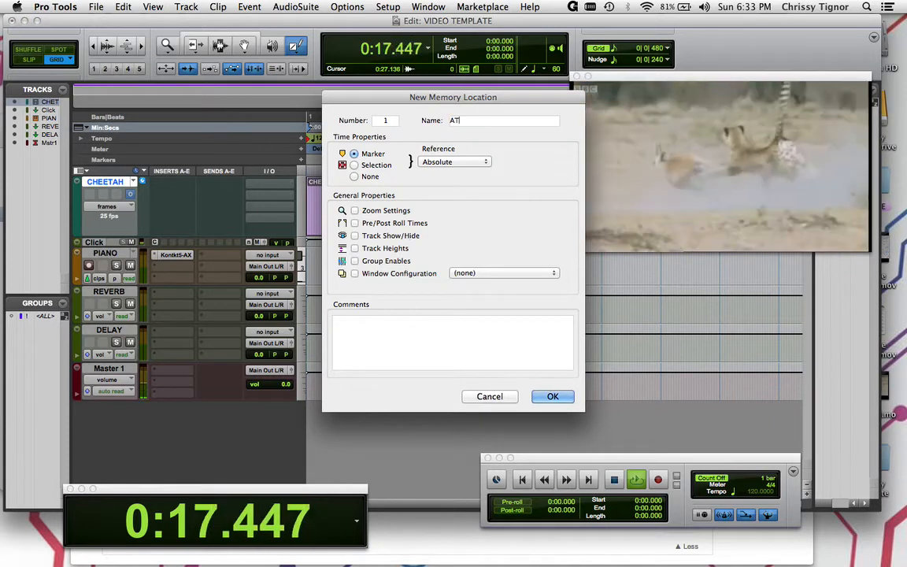
Step: Confirm the ATTACK marker, stop playback, and place the playhead at 0:10.750
{"action": "left_click", "coordinate": [553, 396]}
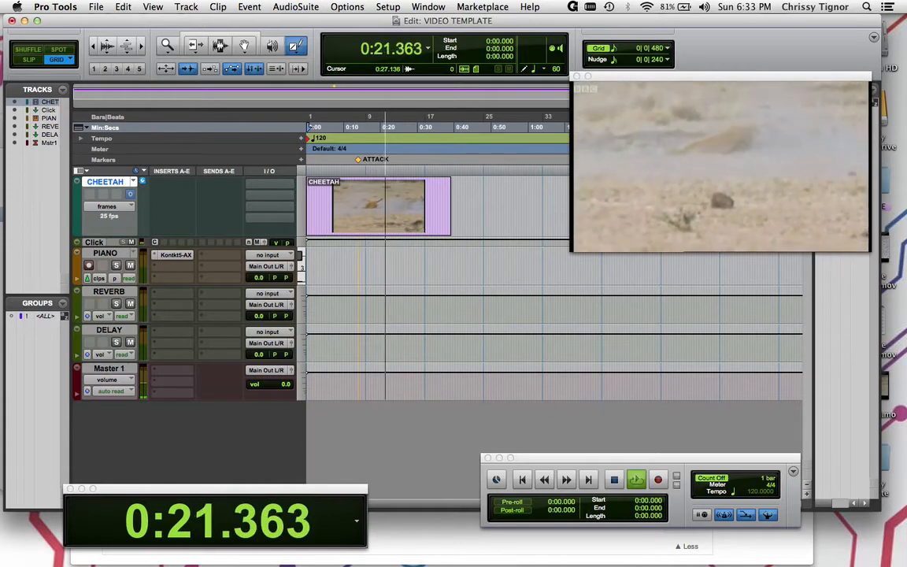
{"action": "left_click", "coordinate": [613, 479]}
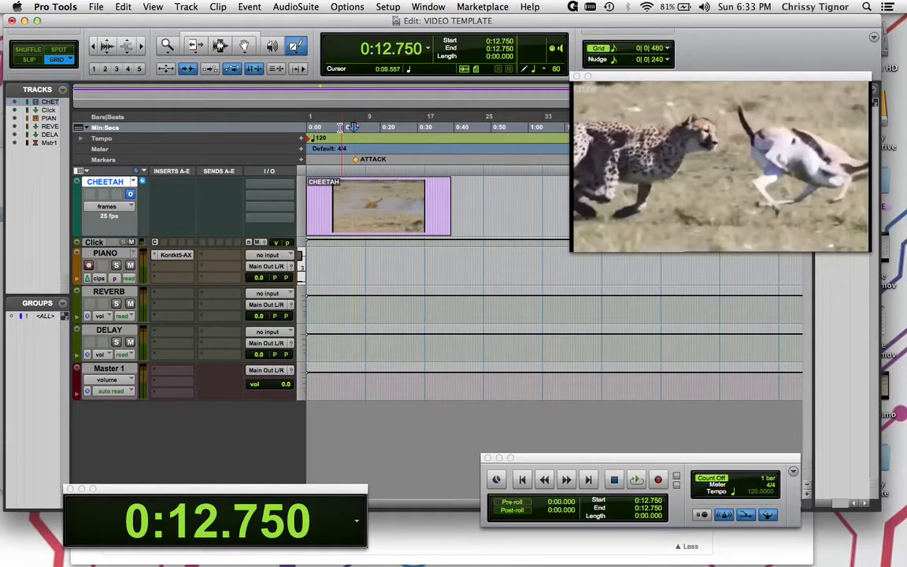
{"action": "left_click", "coordinate": [353, 127]}
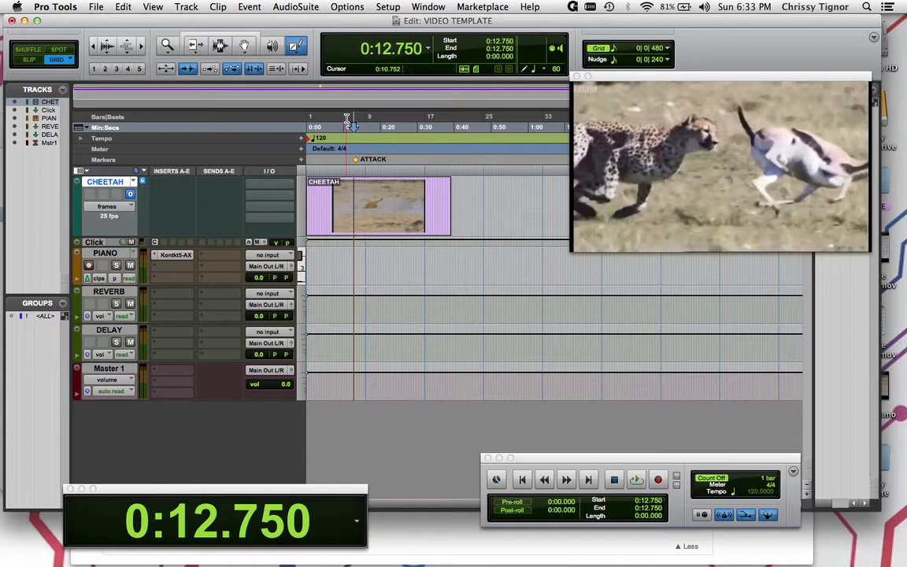
{"action": "left_click", "coordinate": [638, 478]}
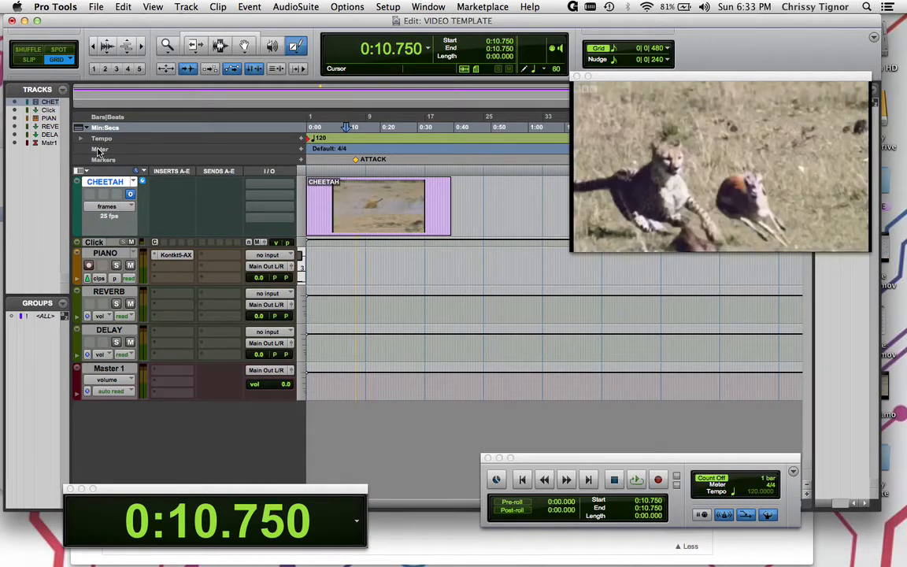
Step: Expand the tempo ruler and add an 87 BPM tempo change at the ATTACK point
{"action": "left_click", "coordinate": [81, 138]}
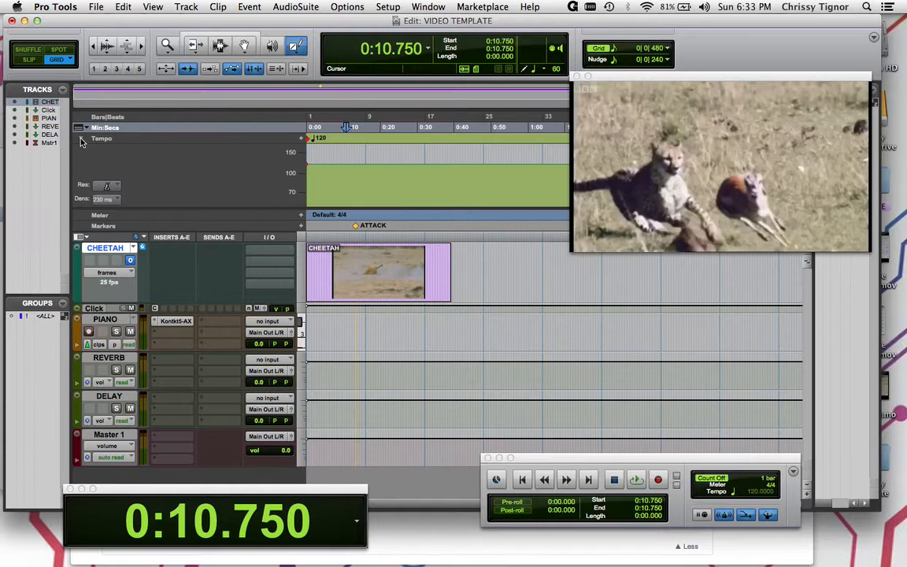
{"action": "mouse_move", "coordinate": [213, 156]}
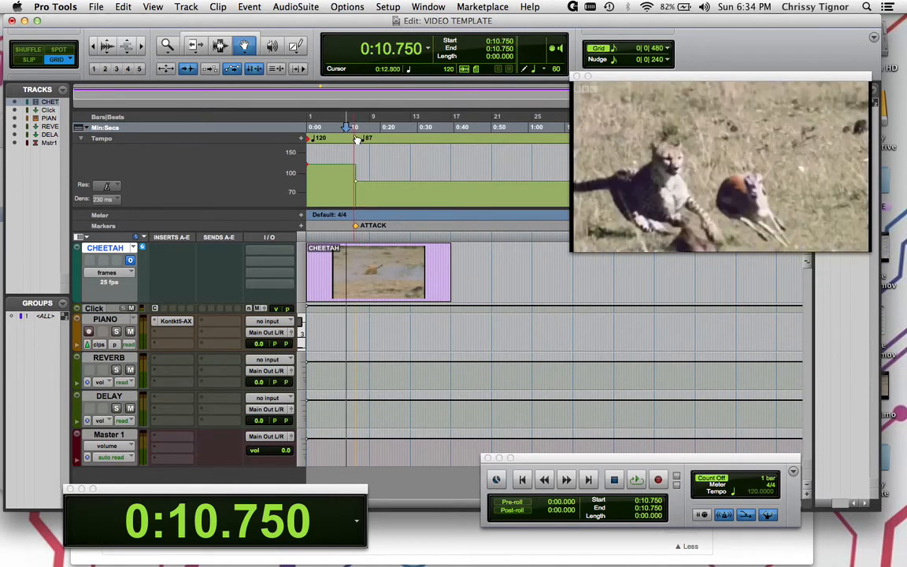
{"action": "left_click", "coordinate": [345, 127]}
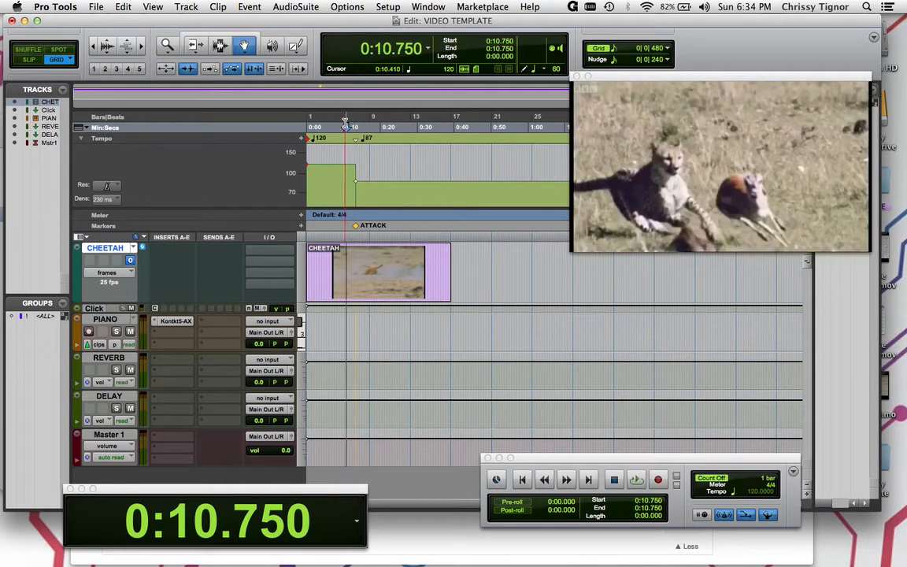
{"action": "left_click", "coordinate": [637, 478]}
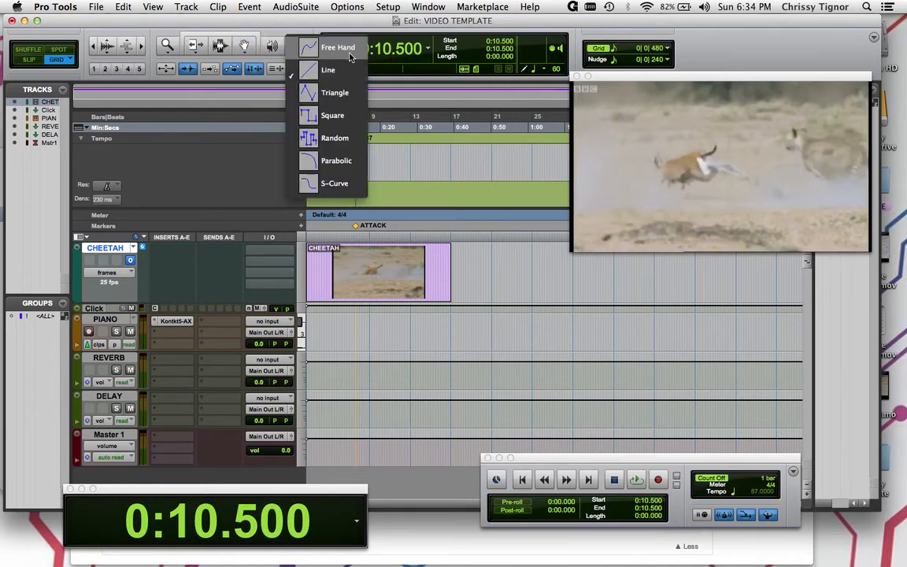
{"action": "mouse_move", "coordinate": [352, 87]}
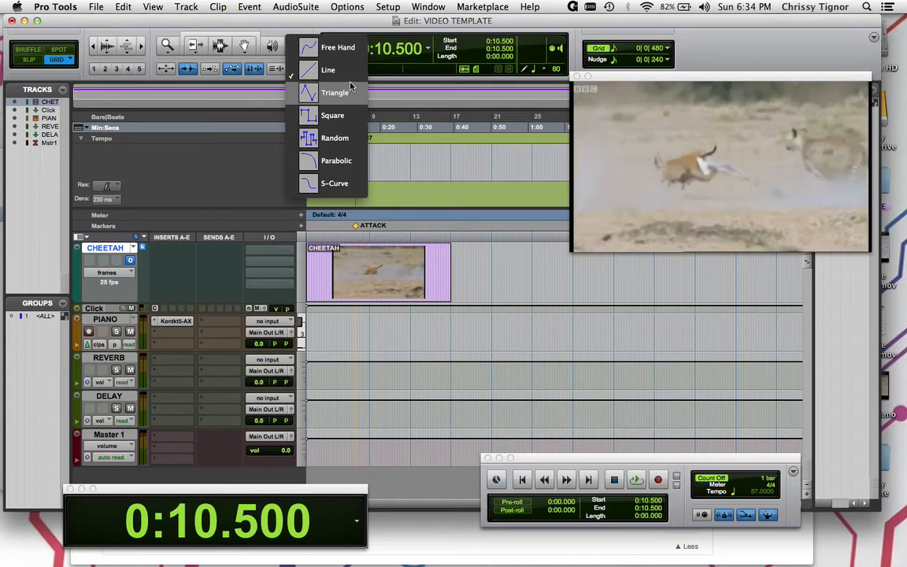
{"action": "mouse_move", "coordinate": [351, 71]}
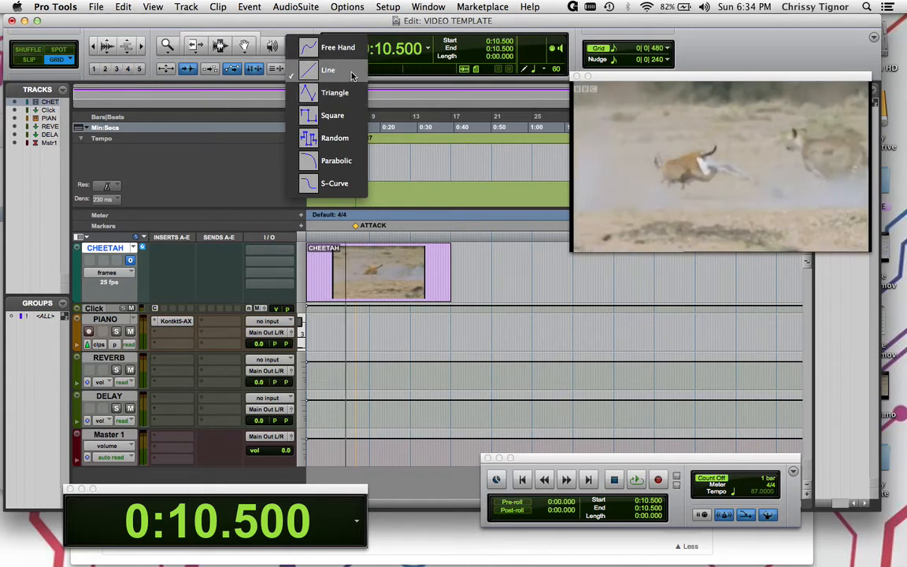
Step: Switch the Pencil tool shape to Line for the 120-to-87 tempo ramp
{"action": "left_click", "coordinate": [328, 70]}
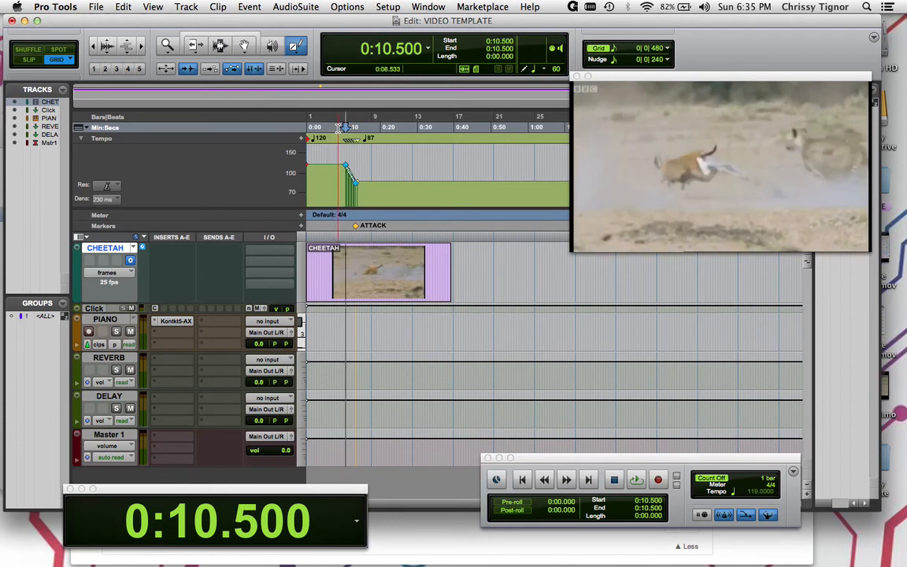
{"action": "left_click", "coordinate": [637, 479]}
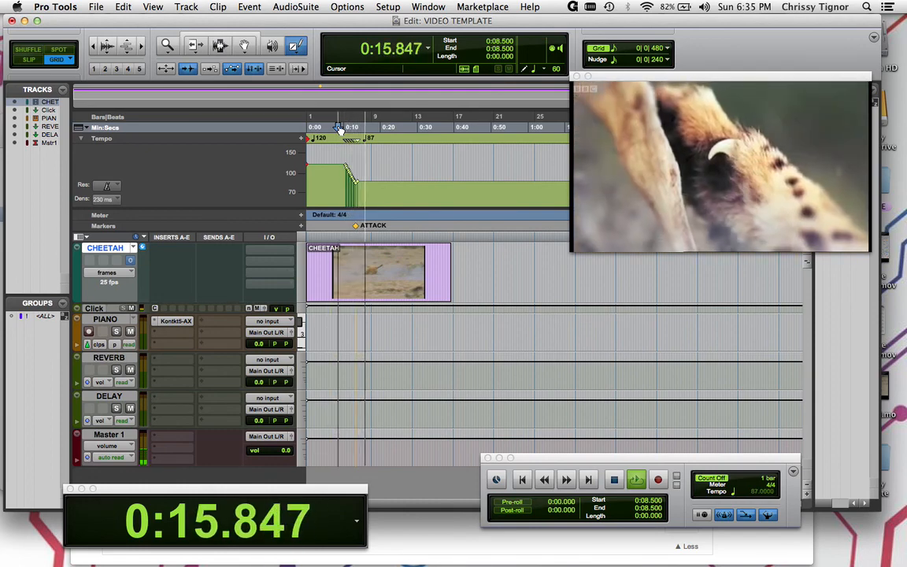
{"action": "left_click", "coordinate": [636, 479]}
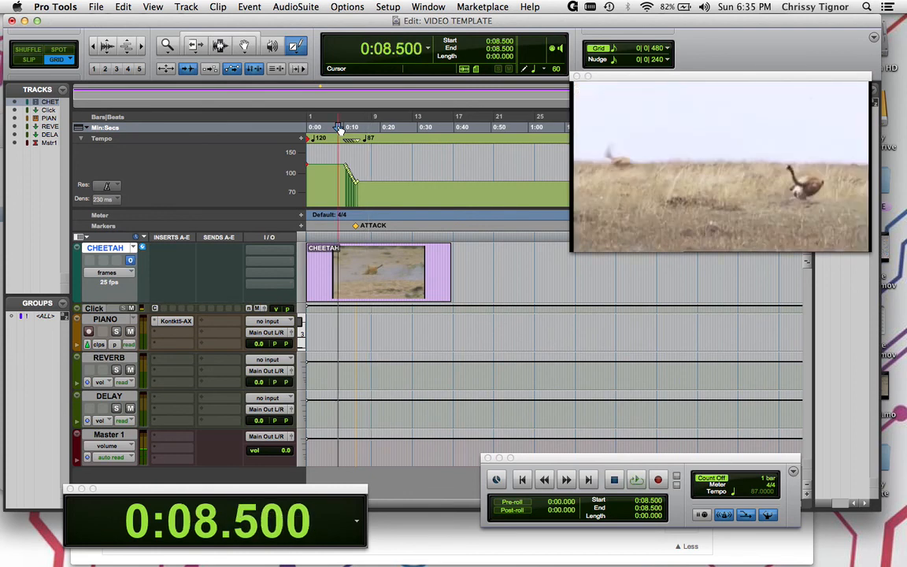